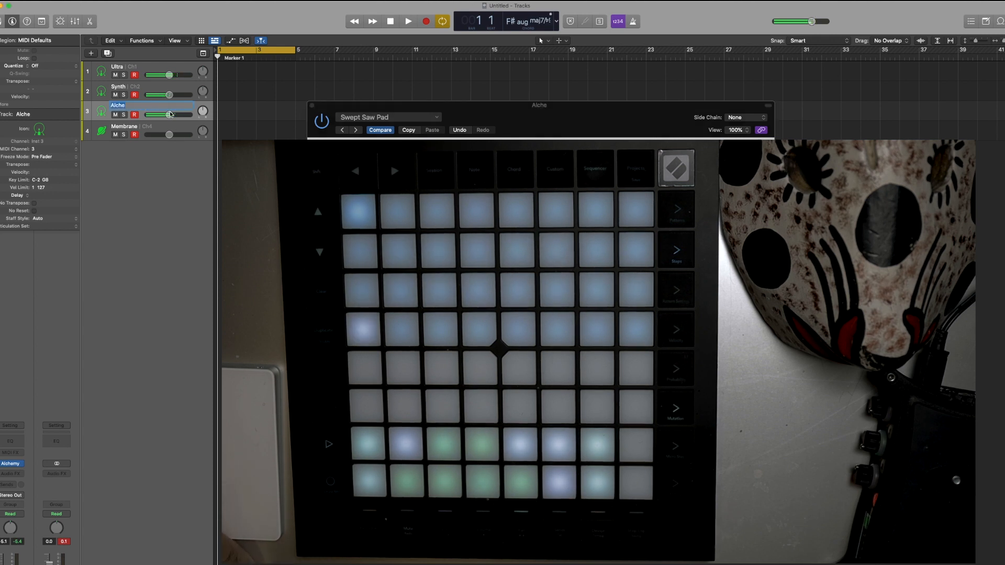
Lower the Alche track's volume slider during Launchpad playback of the Swept Saw Pad
drag(169, 114, 158, 114)
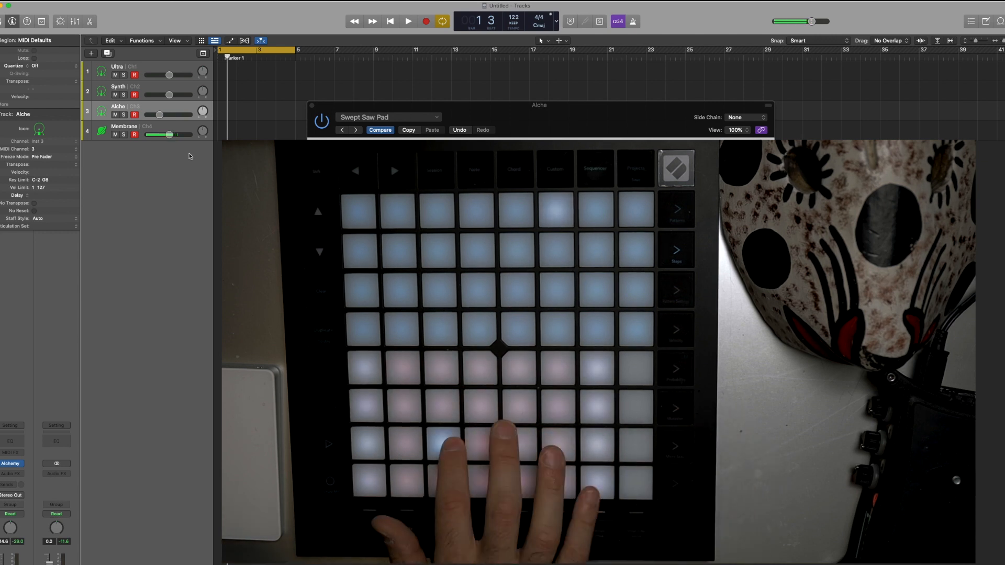
Turn down the Membrane track's volume to match the Alche track
drag(168, 135, 154, 135)
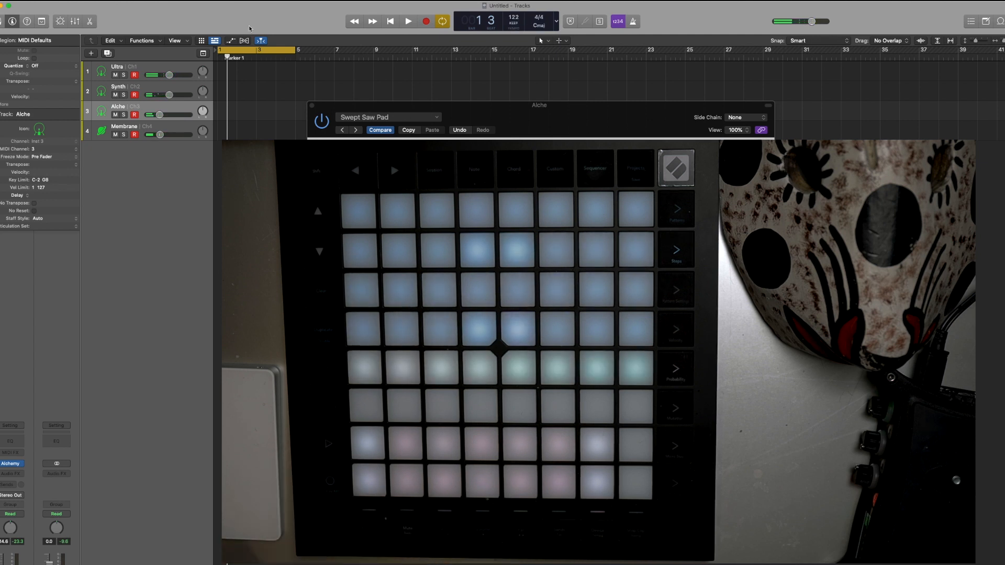
Select the Ultra drum track and close the Ultrabeat instrument window
click(117, 66)
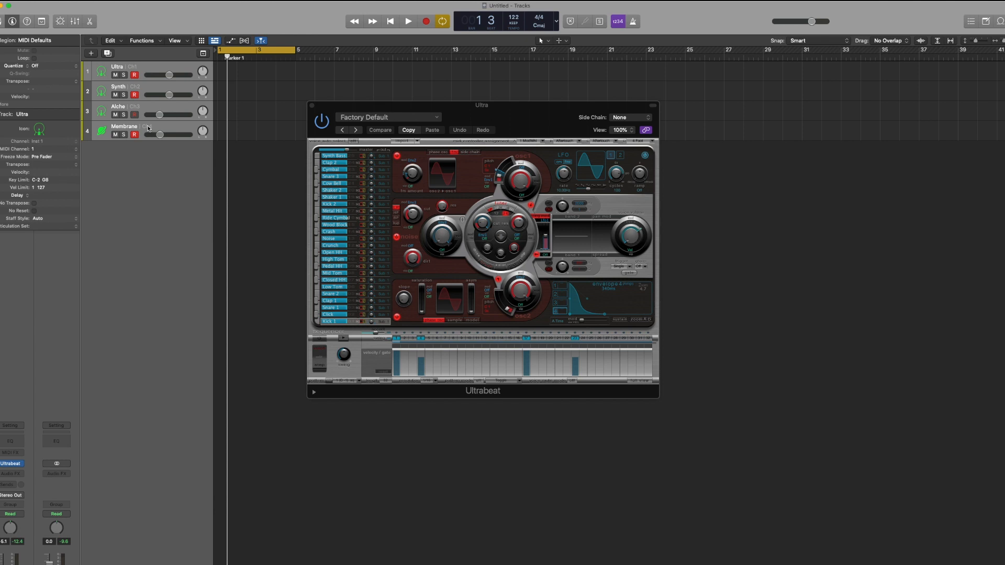
click(408, 21)
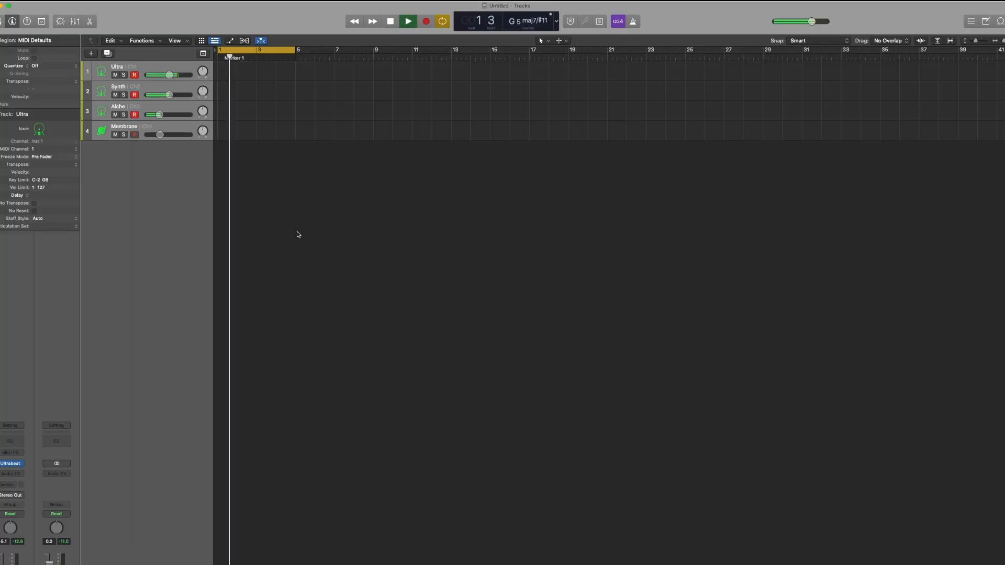
Record about two bars of the Launchpad performance onto all four tracks, then stop
click(390, 21)
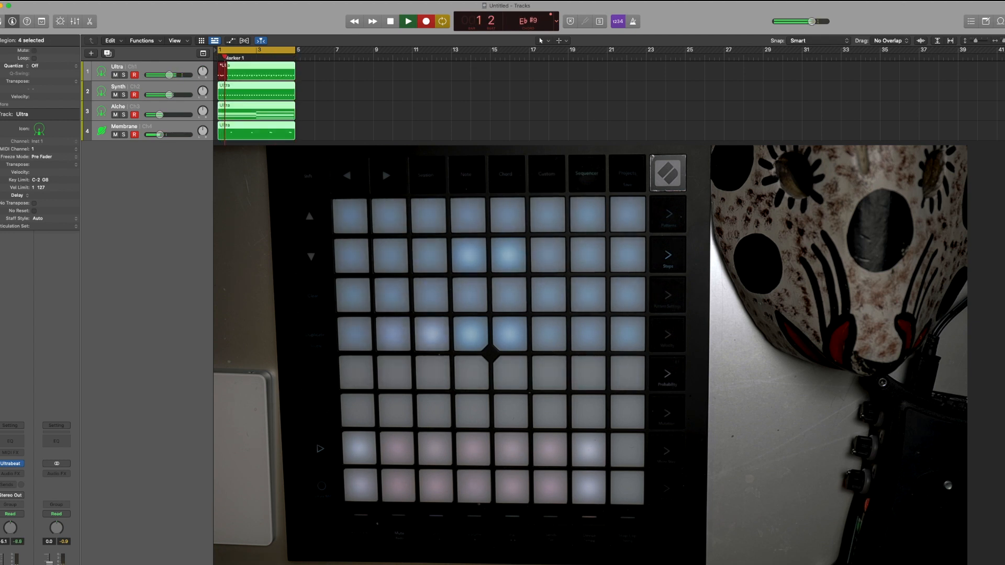
click(407, 21)
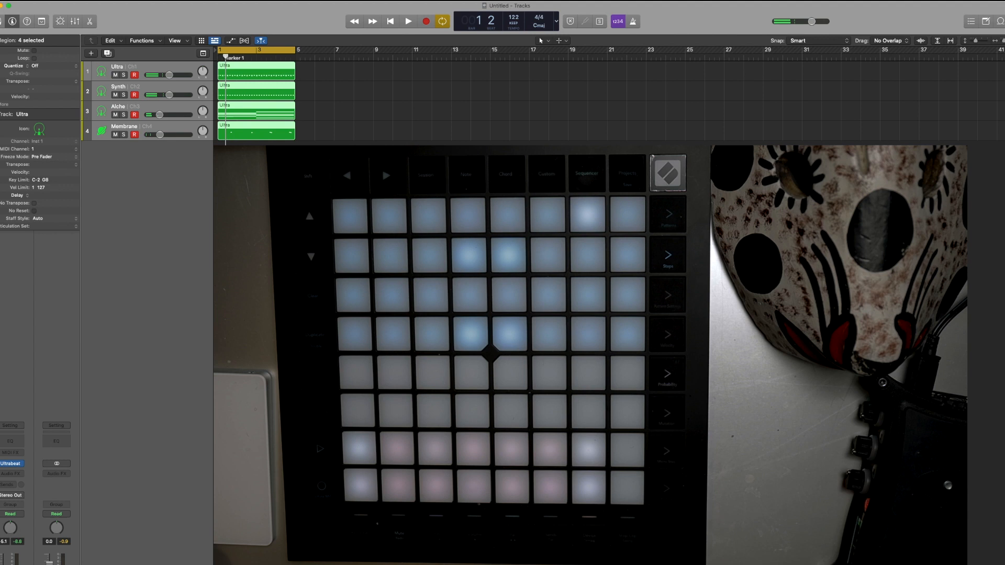